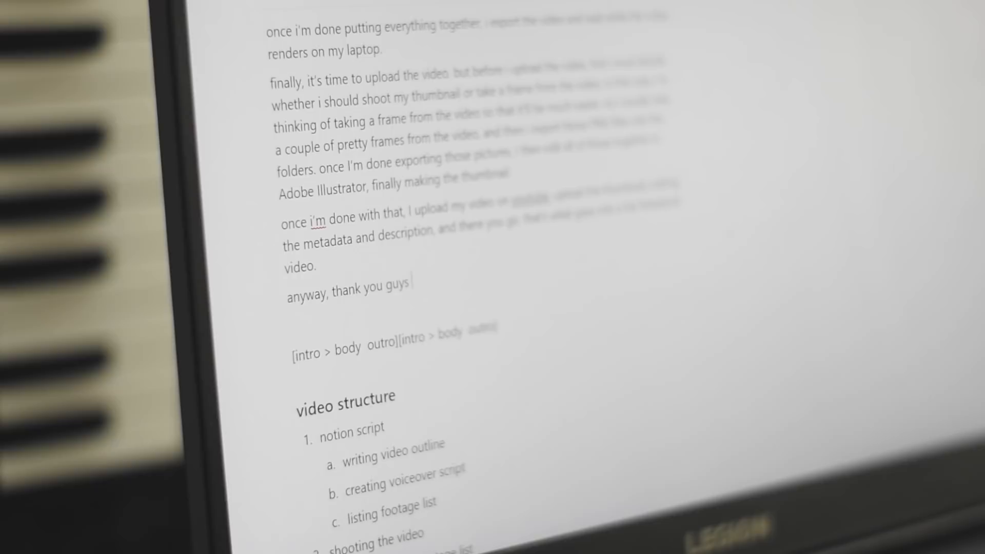
Continue the script's outro with "so much for watching this v"
{"action": "type", "text": "so much for watching this v"}
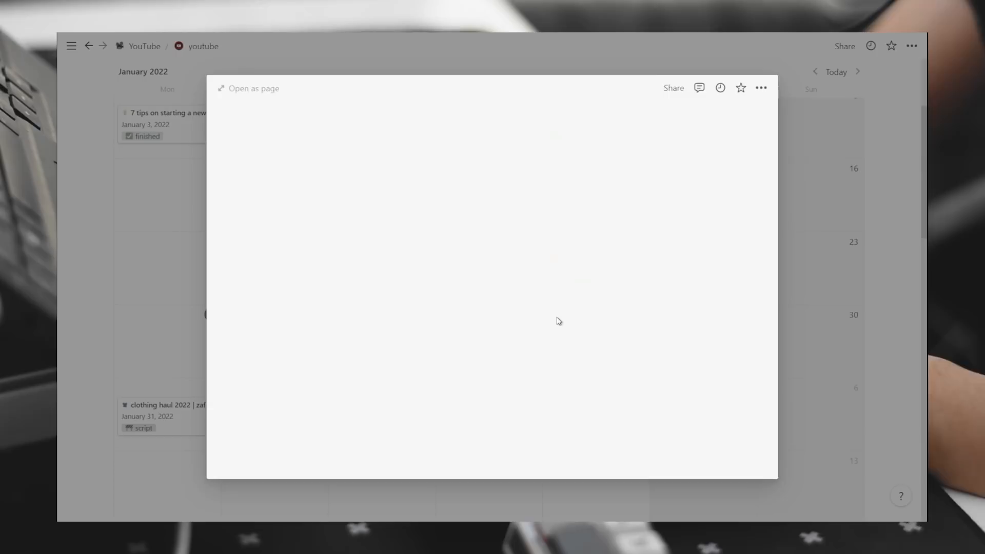
{"action": "left_click", "coordinate": [248, 87]}
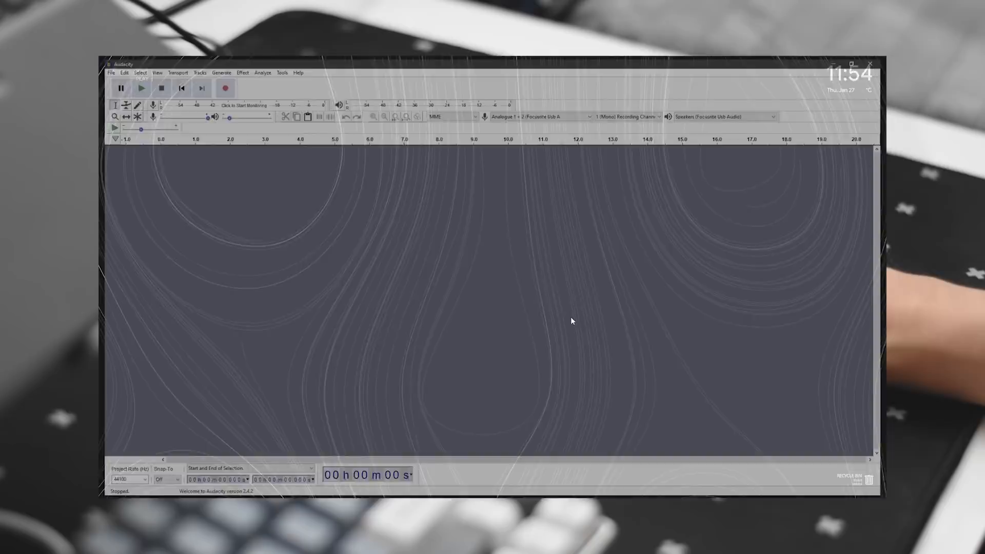
Start recording the voiceover into the empty Audacity project
{"action": "left_click", "coordinate": [224, 88]}
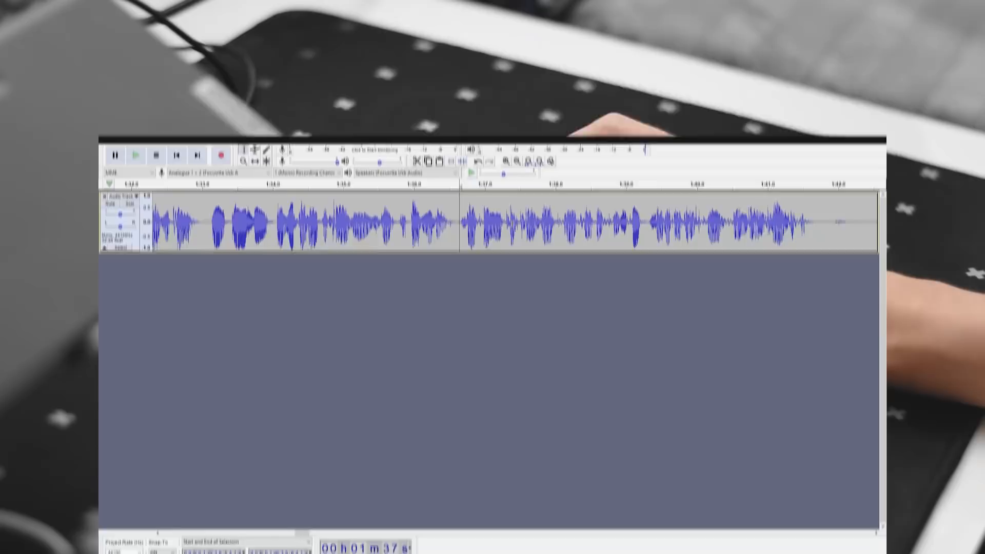
Stop the voiceover recording in Audacity
{"action": "left_click", "coordinate": [135, 76]}
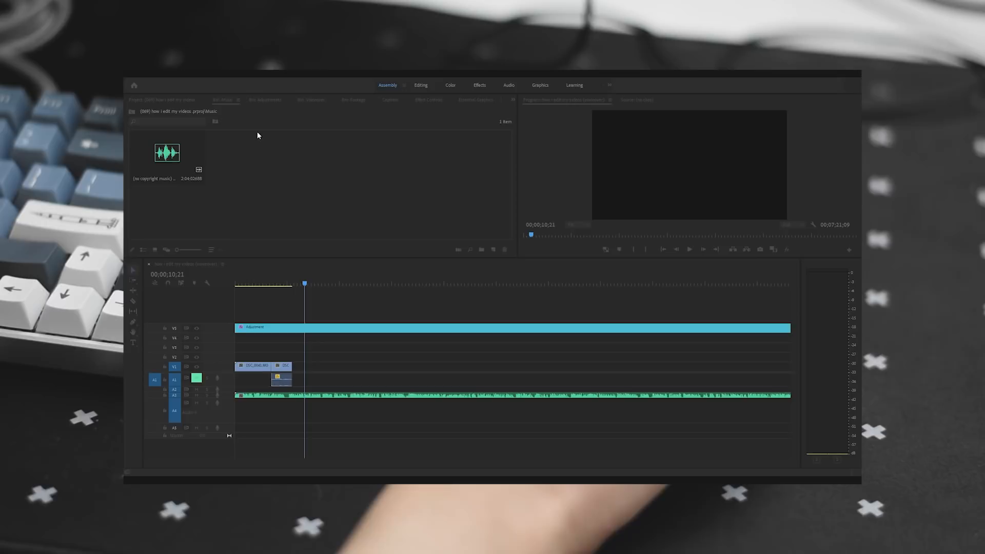
Add the no-copyright music file to the Premiere Pro project
{"action": "left_click", "coordinate": [166, 99]}
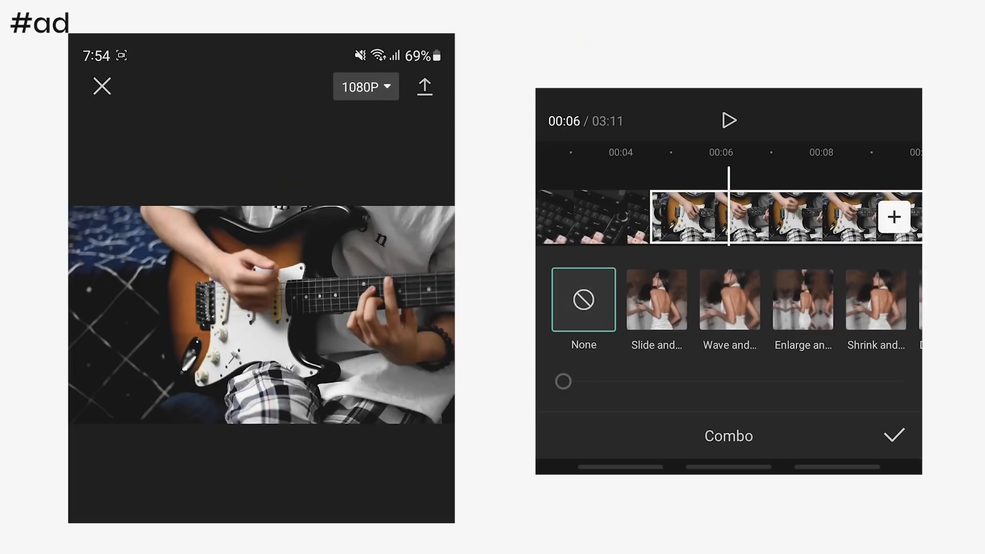
Apply a combo animation to the one-second guitar clip in CapCut
{"action": "left_click", "coordinate": [892, 436]}
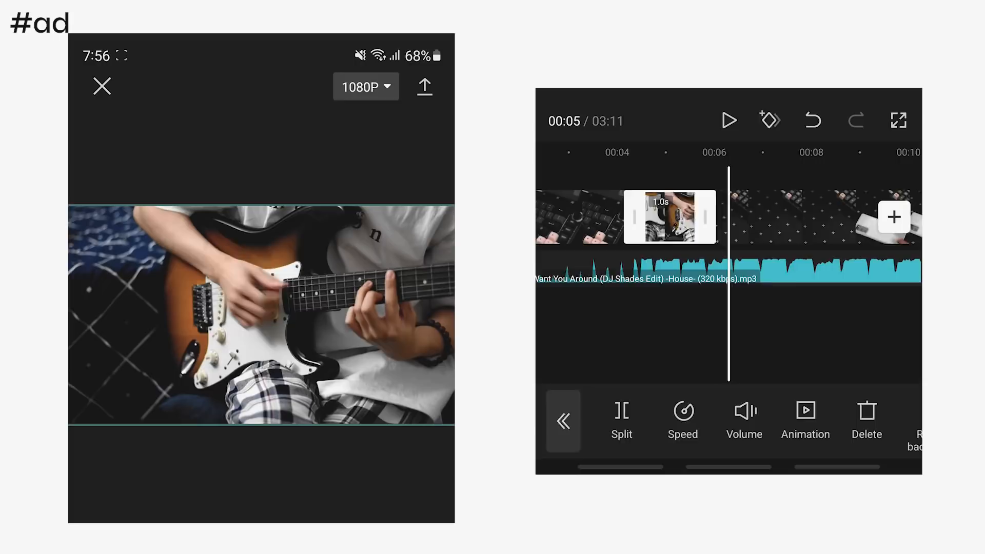